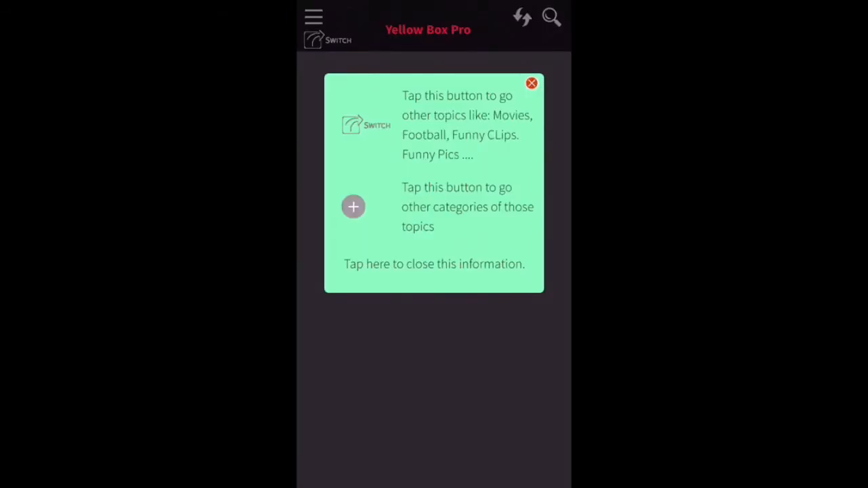
Dismiss Yellow Box Pro's topic-switching tips card and the notification reminder alert
click(433, 263)
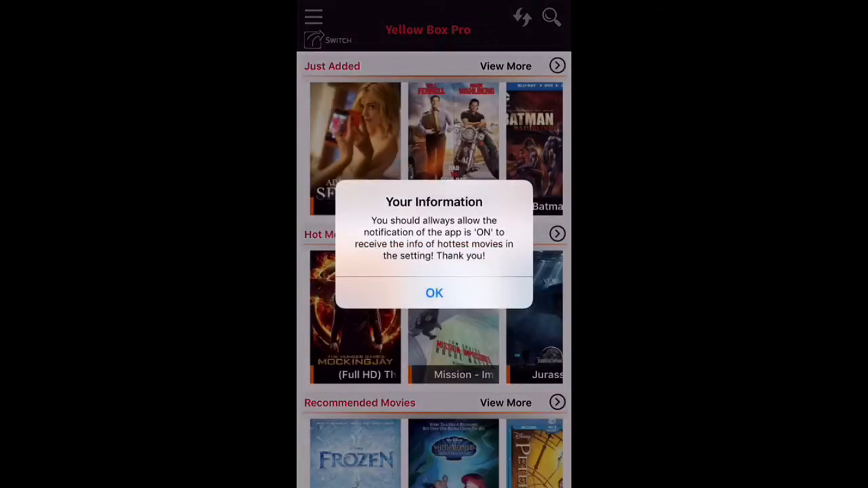
click(434, 293)
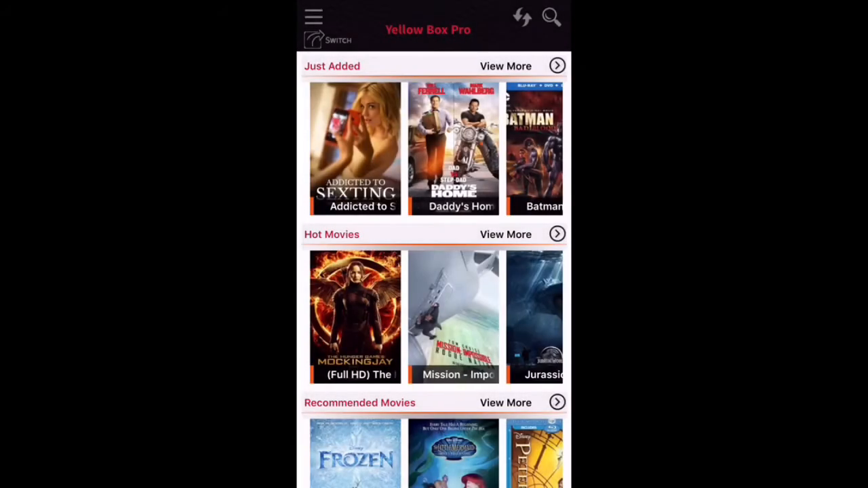
scroll(down, 3)
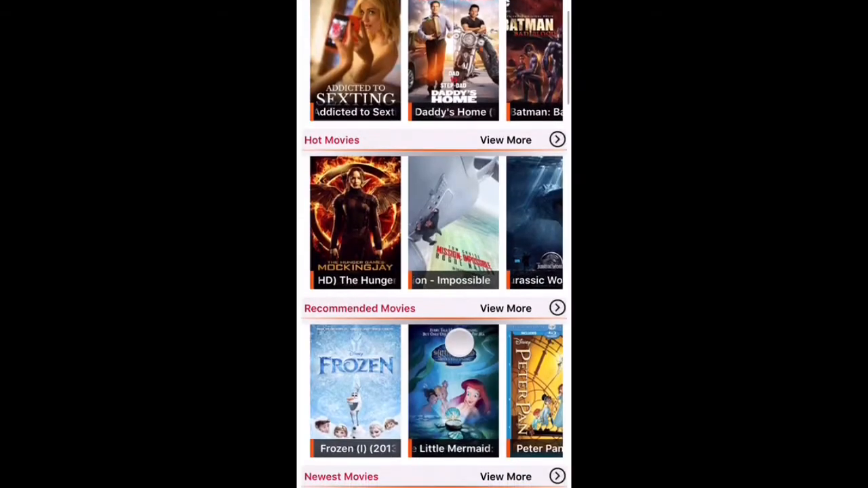
Scroll down through the movie rows to the Action and TV Series categories
scroll(down, 3)
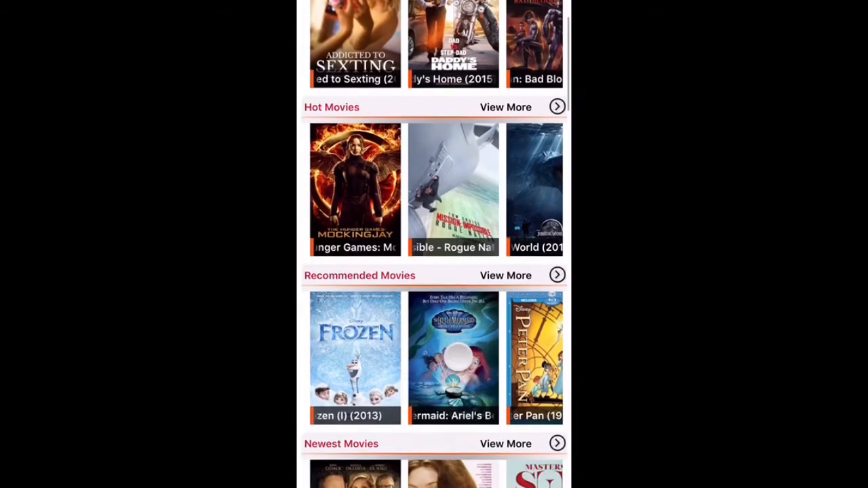
scroll(down, 3)
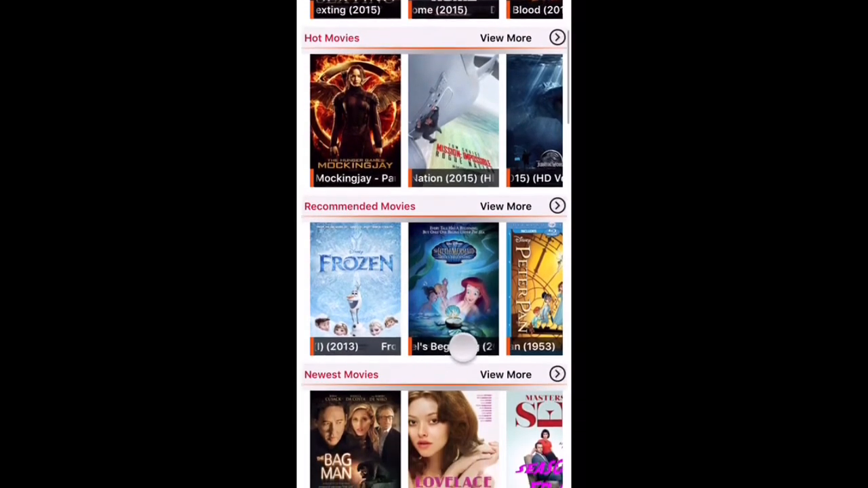
scroll(down, 3)
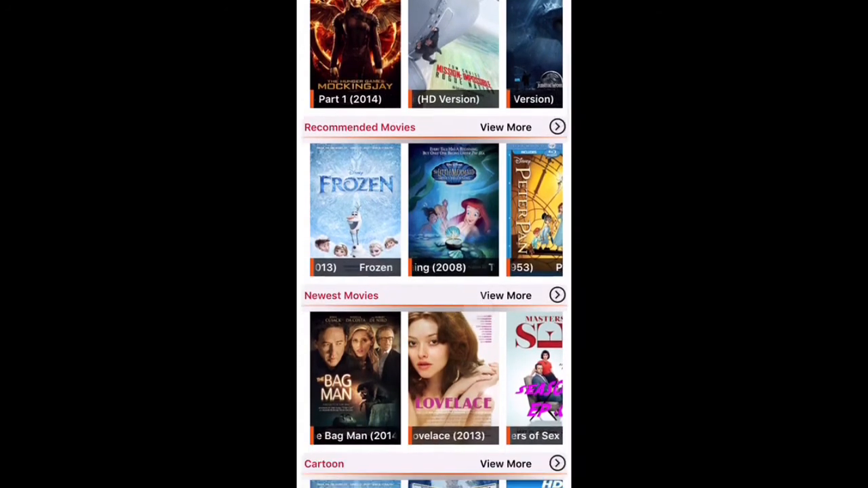
scroll(down, 3)
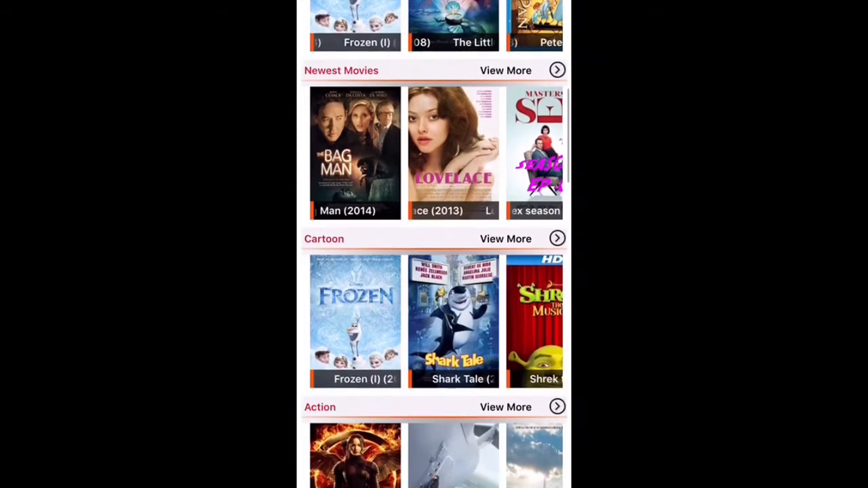
scroll(down, 3)
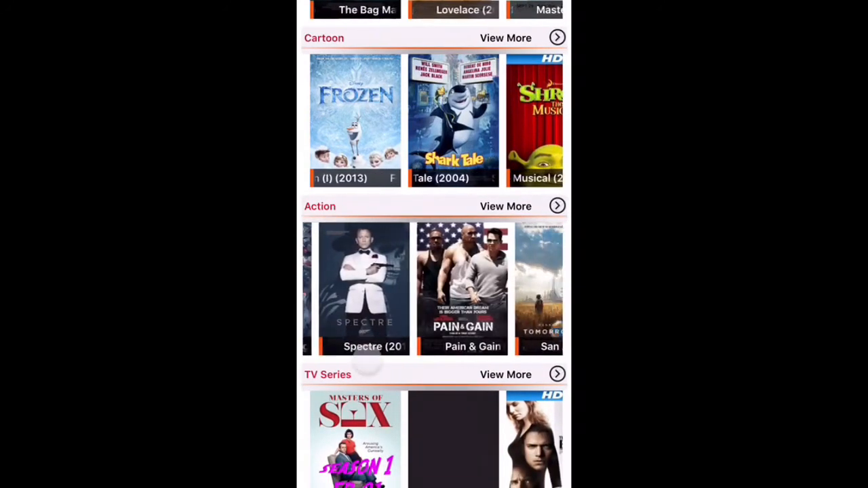
scroll(left, 3)
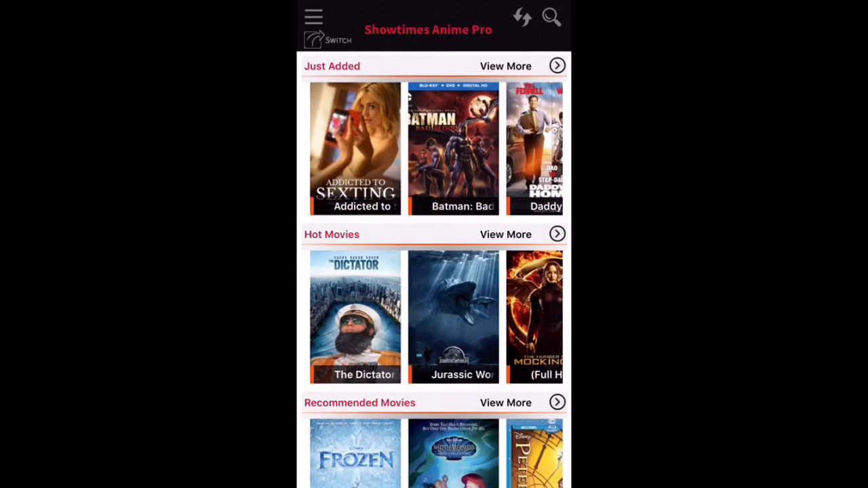
Browse Showtimes Anime Pro's Just Added and Hot Movies rows
scroll(left, 3)
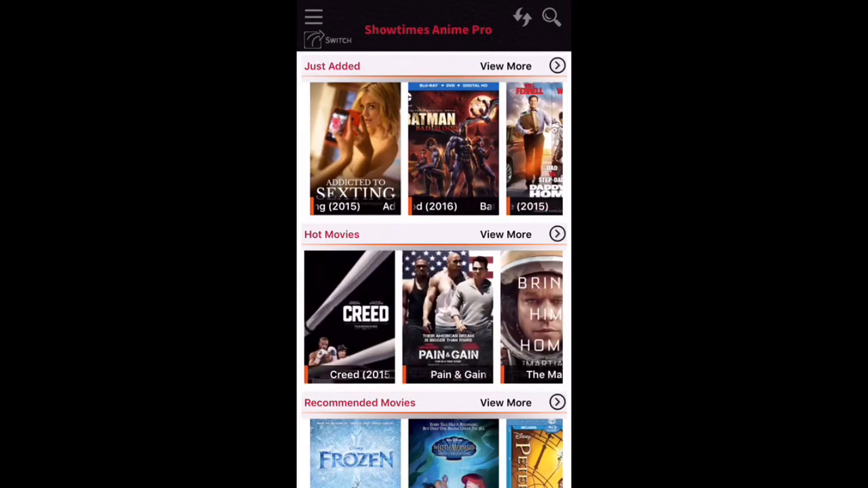
scroll(left, 3)
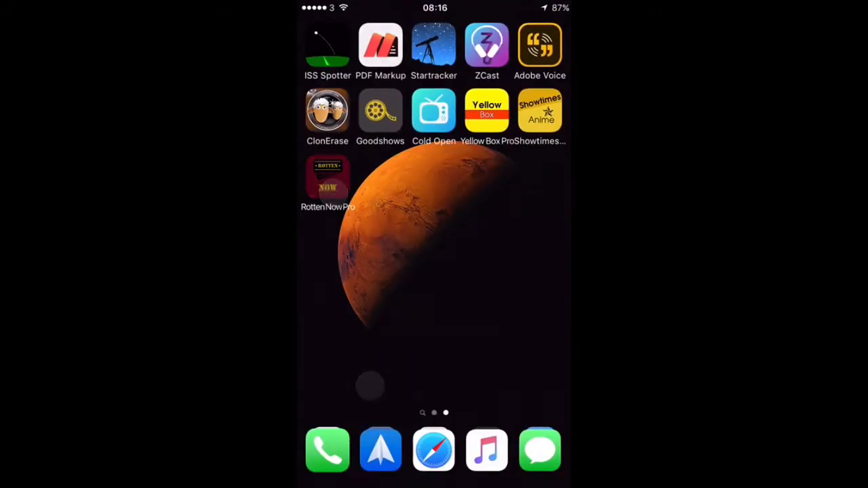
Launch Rotten Now Pro from the home screen and close its topic-switching tips card
click(327, 180)
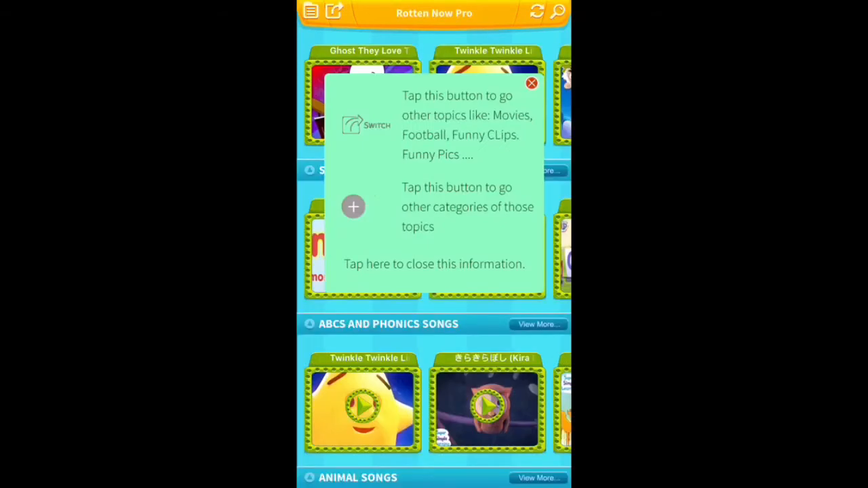
click(531, 83)
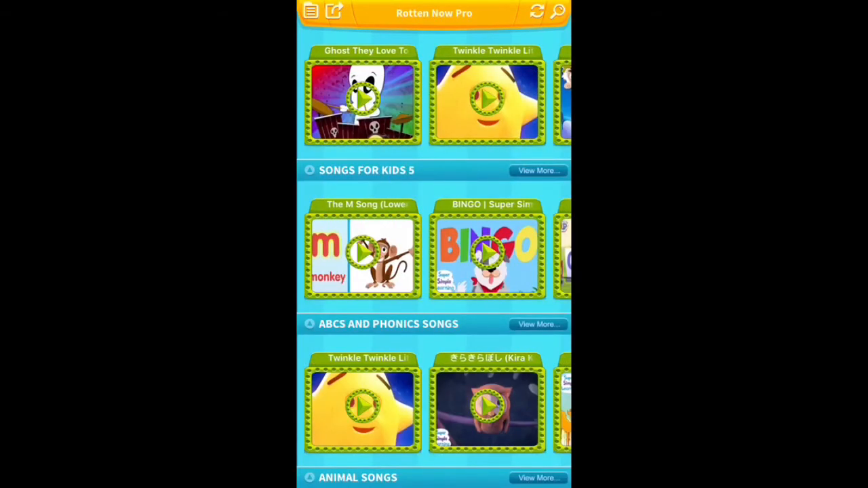
Browse Rotten Now Pro's Just Added and Hot Movies rows, then return home
scroll(left, 3)
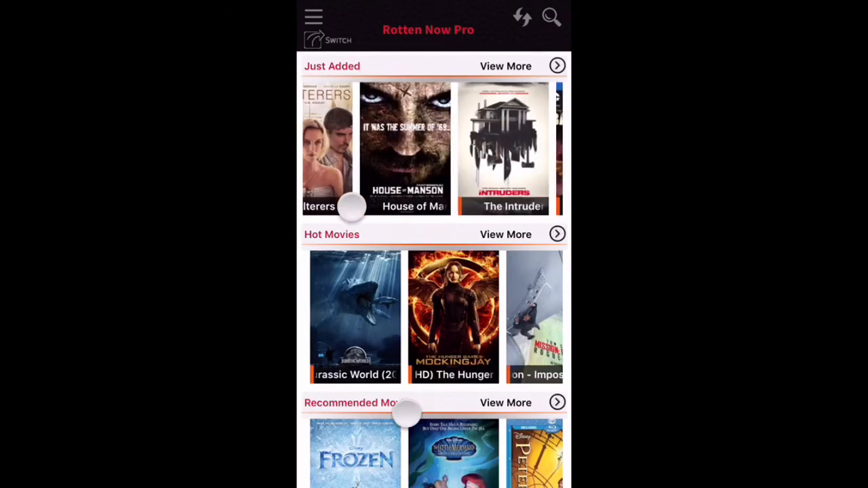
scroll(left, 3)
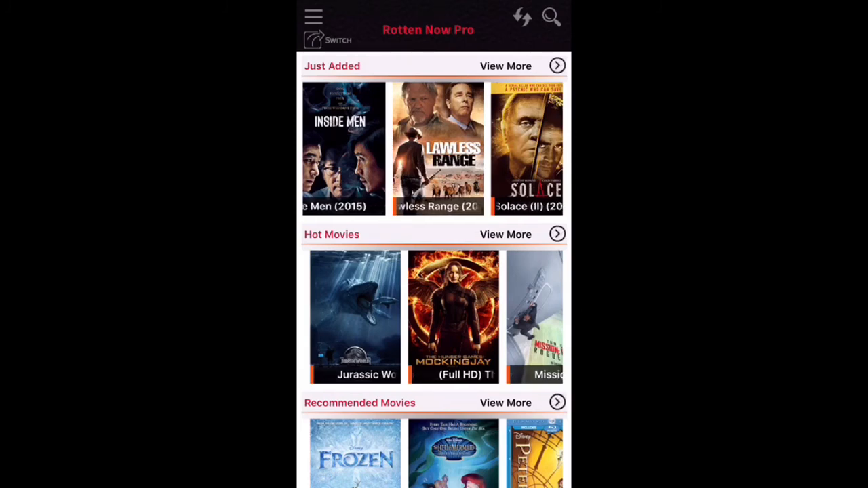
key(home)
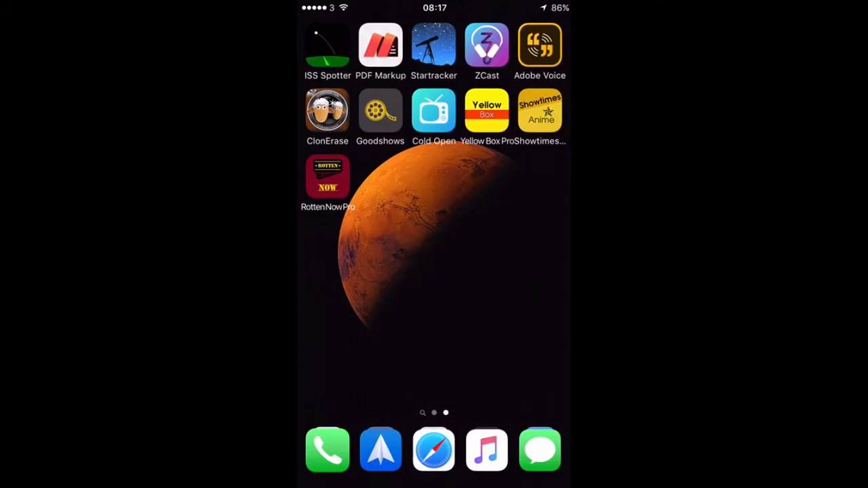